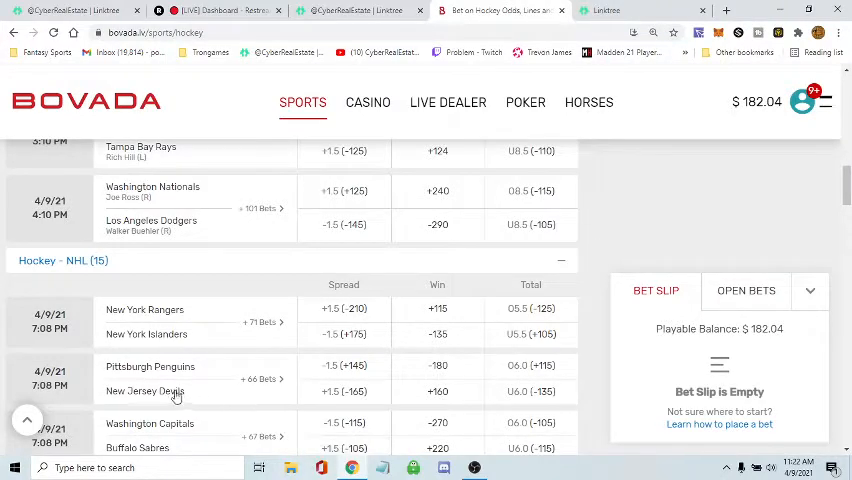
pyautogui.moveTo(438, 372)
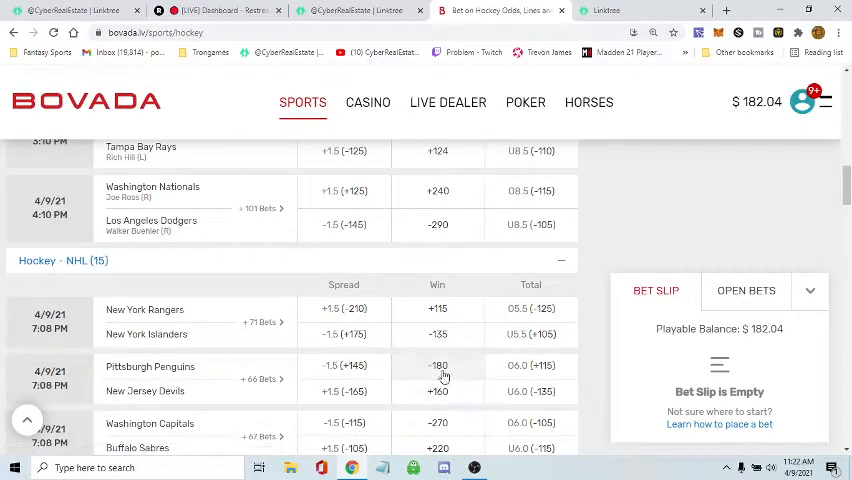
# Add the Penguins -180 moneyline to the bet slip with a $9 stake
pyautogui.click(438, 365)
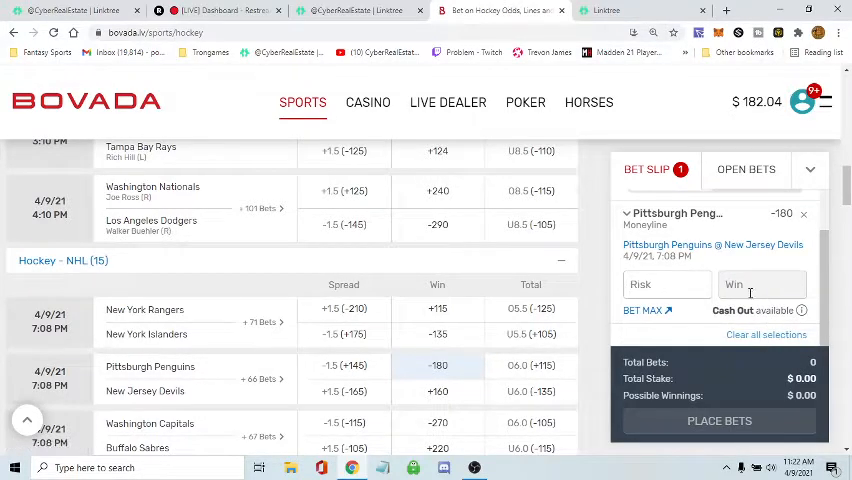
pyautogui.click(762, 284)
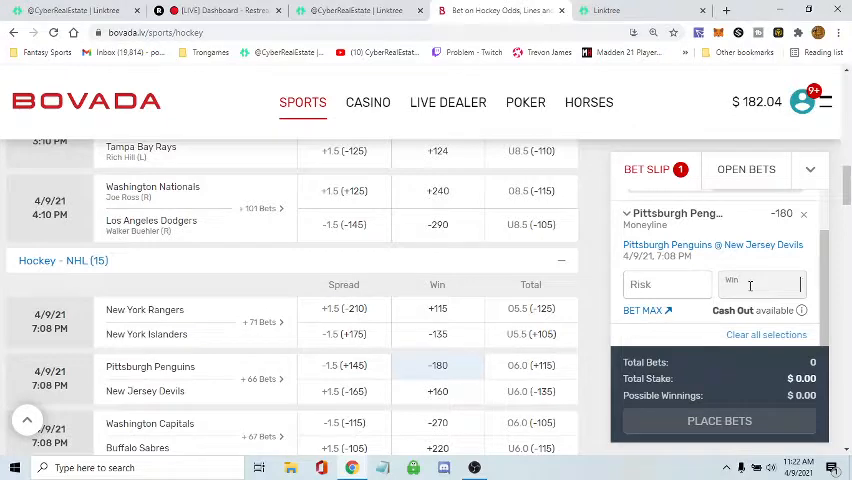
pyautogui.write('9')
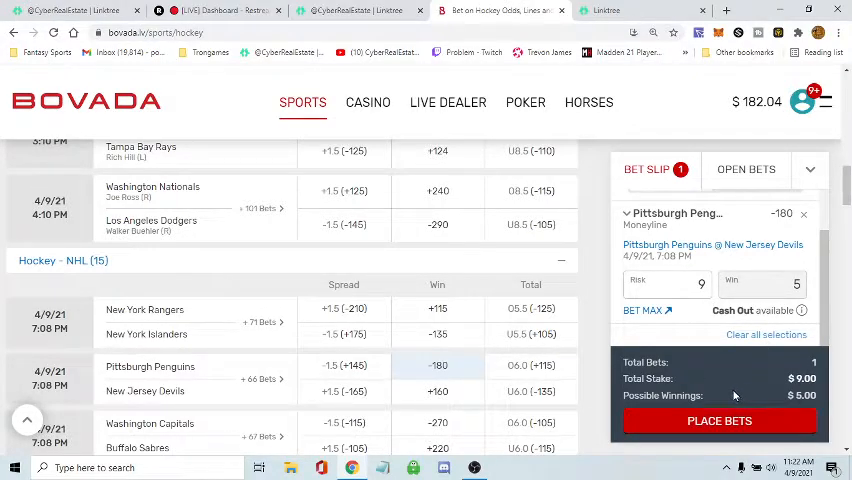
pyautogui.moveTo(719, 421)
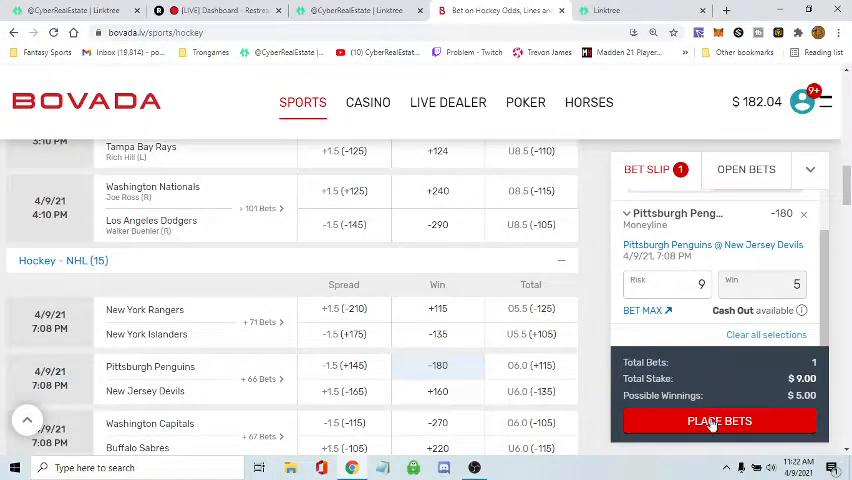
# Place the $9 Penguins bet, then scroll down the hockey odds list
pyautogui.click(719, 420)
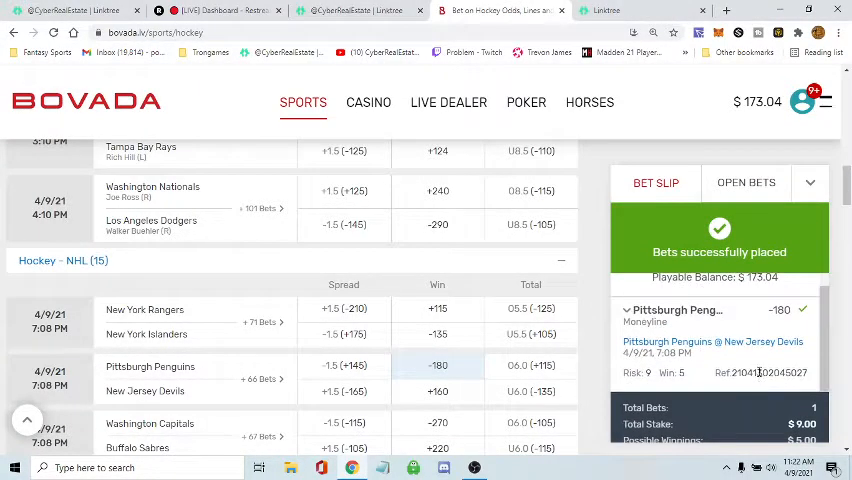
pyautogui.scroll(-3)
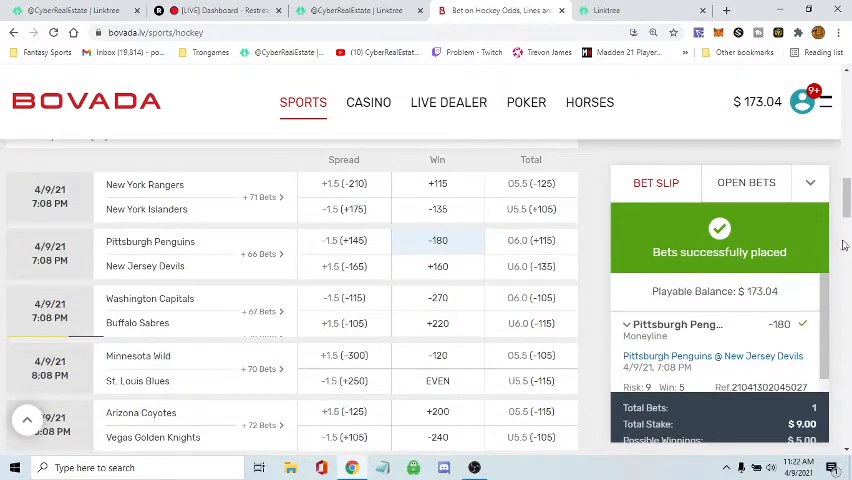
pyautogui.scroll(-3)
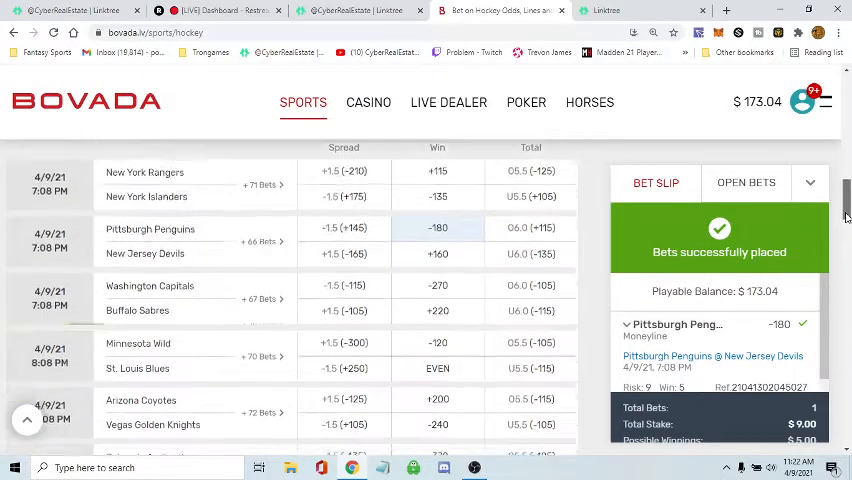
pyautogui.scroll(-3)
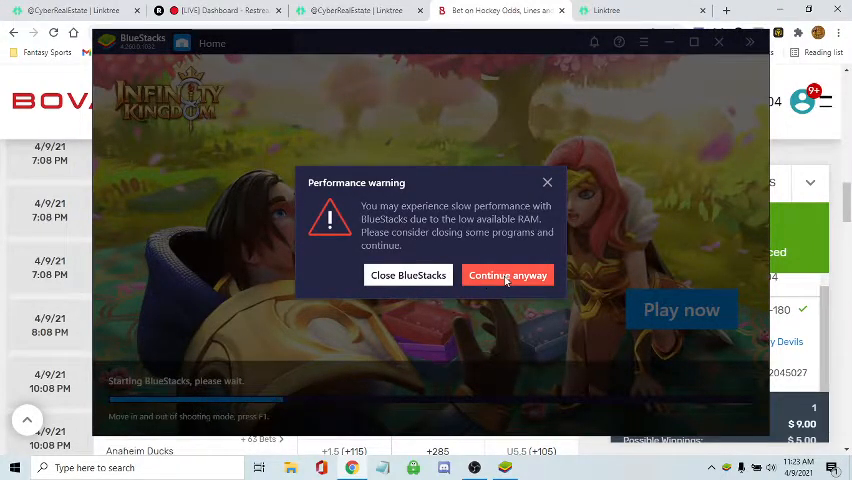
# Choose Continue anyway on BlueStacks' low-memory performance warning
pyautogui.click(508, 275)
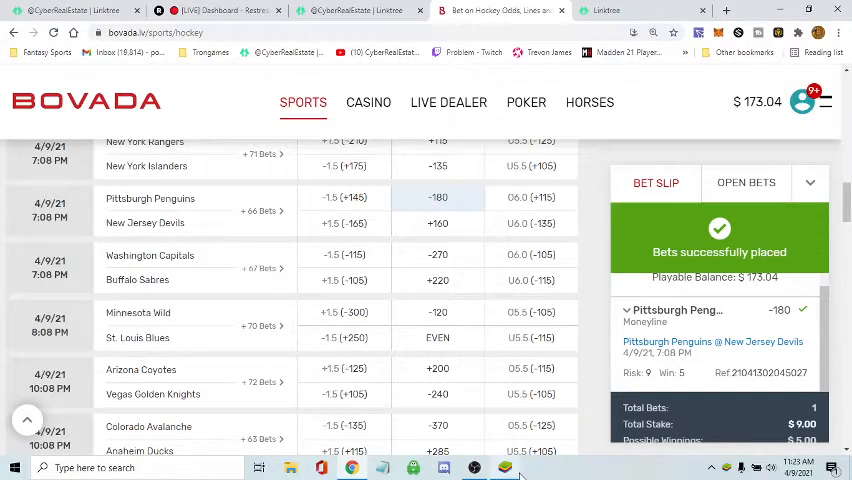
pyautogui.moveTo(505, 467)
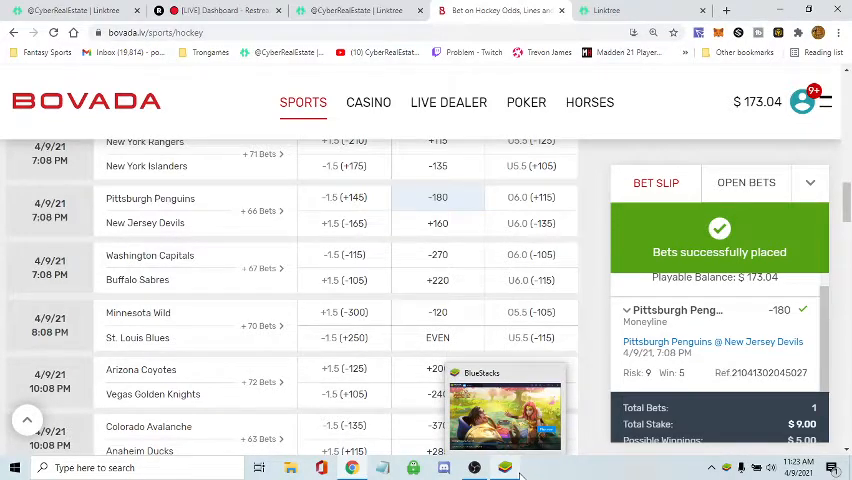
# Review the Restream dashboard's Destinations and Streaming monitor, then switch tabs
pyautogui.click(215, 10)
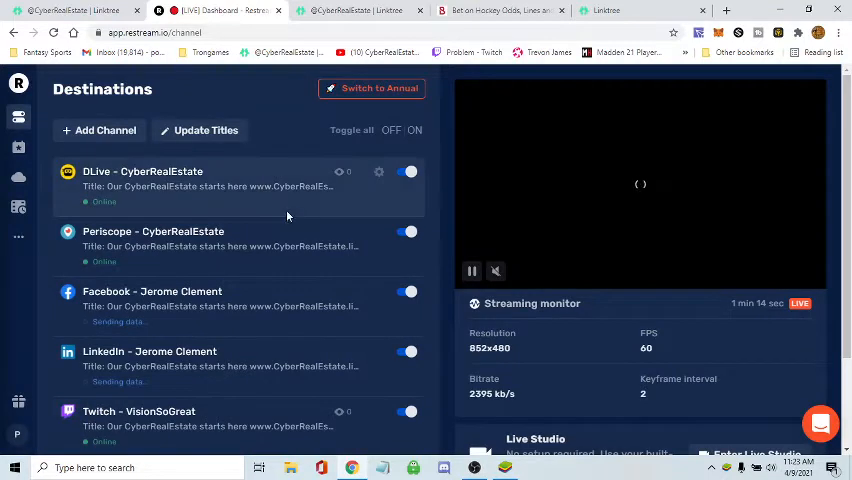
pyautogui.scroll(-3)
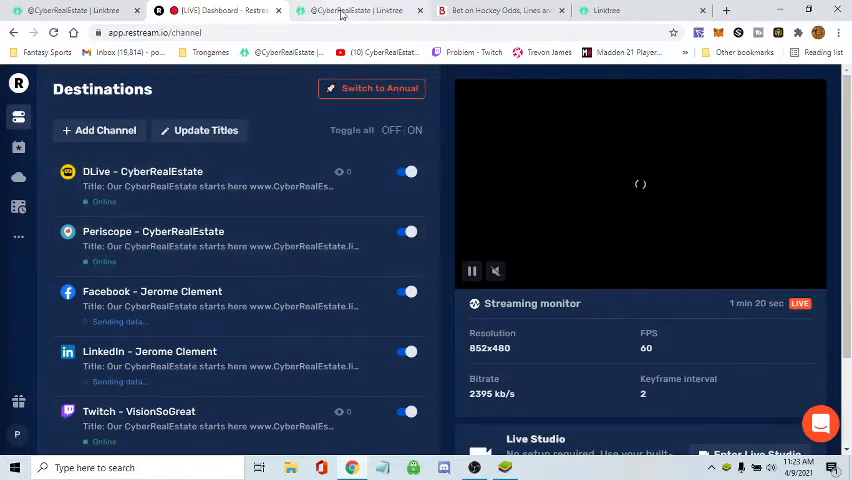
pyautogui.click(500, 10)
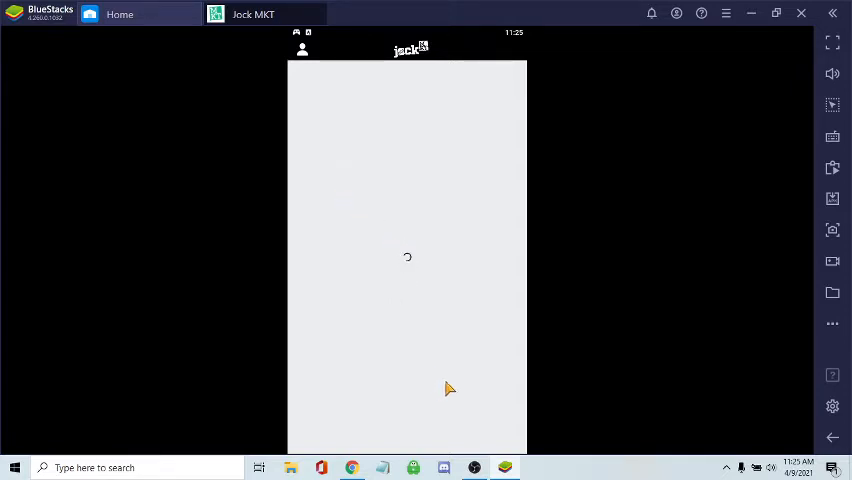
pyautogui.moveTo(444, 398)
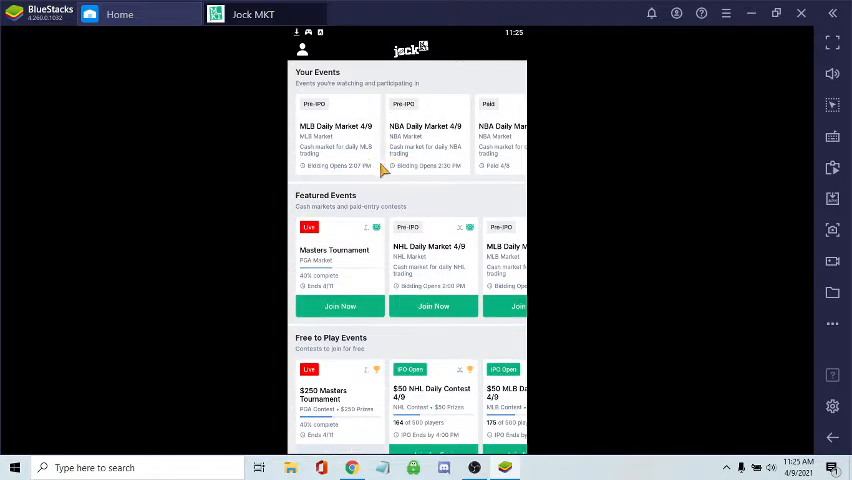
# Scroll Your Events in Jock MKT and open the MLB Daily Market 4/8 card
pyautogui.hscroll(3)
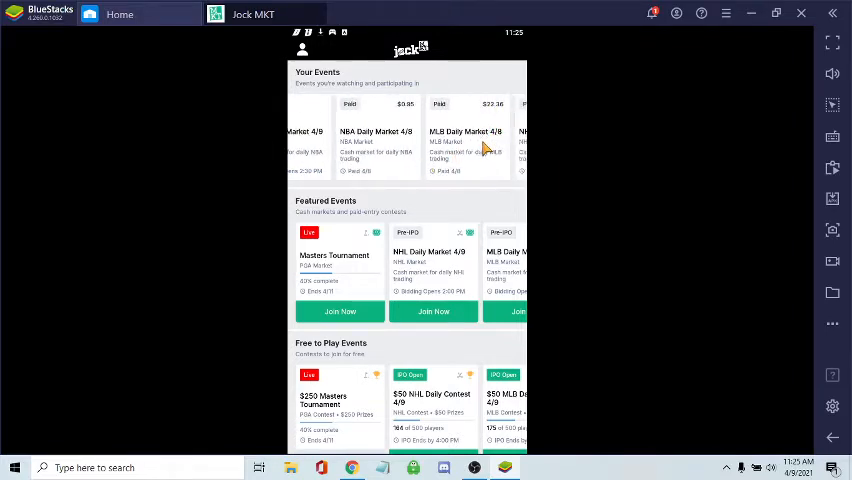
pyautogui.moveTo(487, 155)
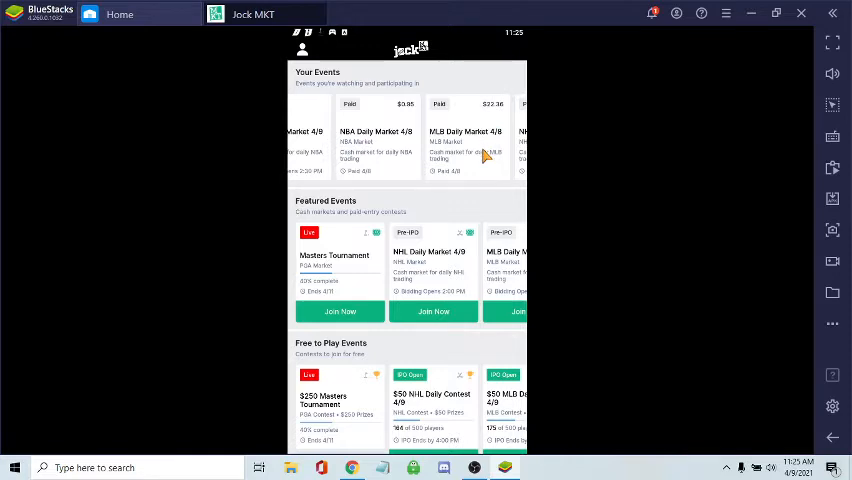
pyautogui.moveTo(395, 145)
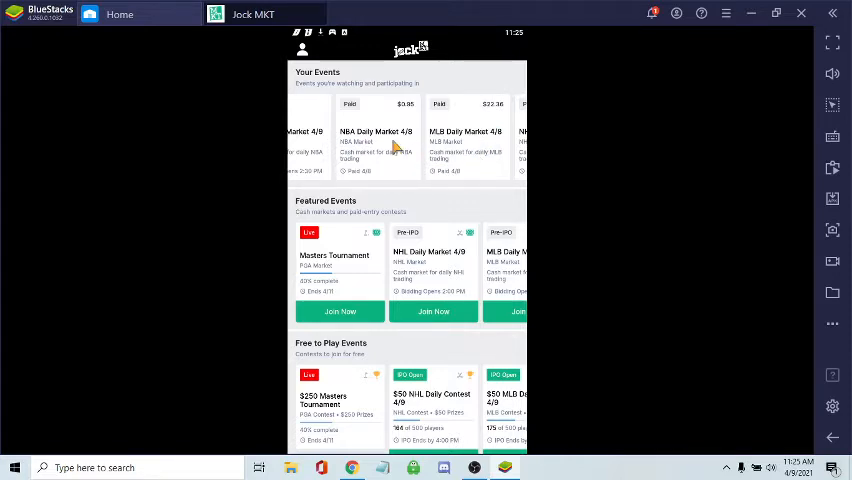
pyautogui.moveTo(440, 153)
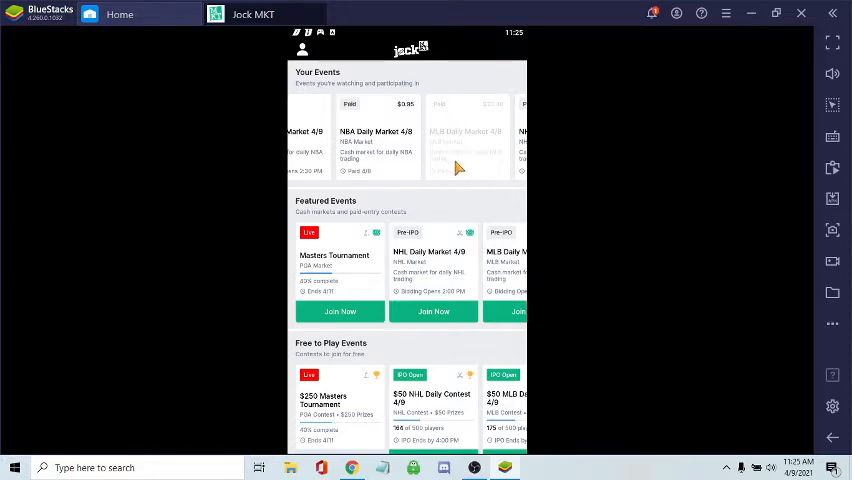
pyautogui.click(466, 135)
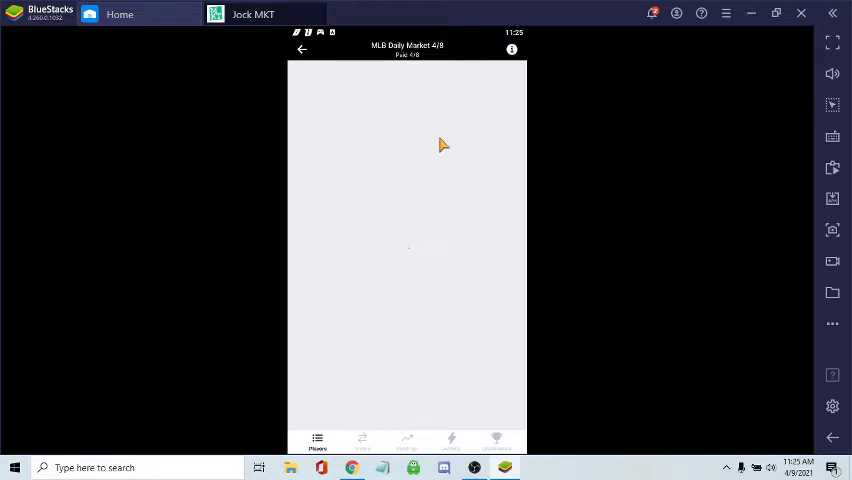
pyautogui.moveTo(442, 161)
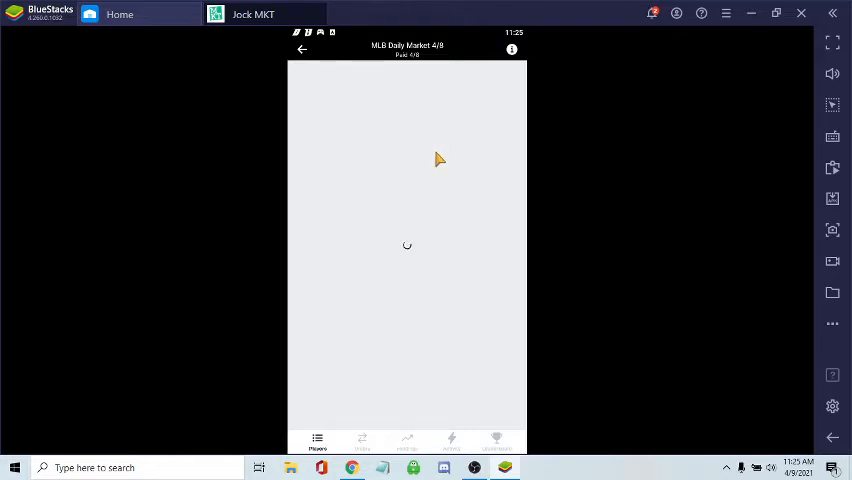
pyautogui.moveTo(435, 170)
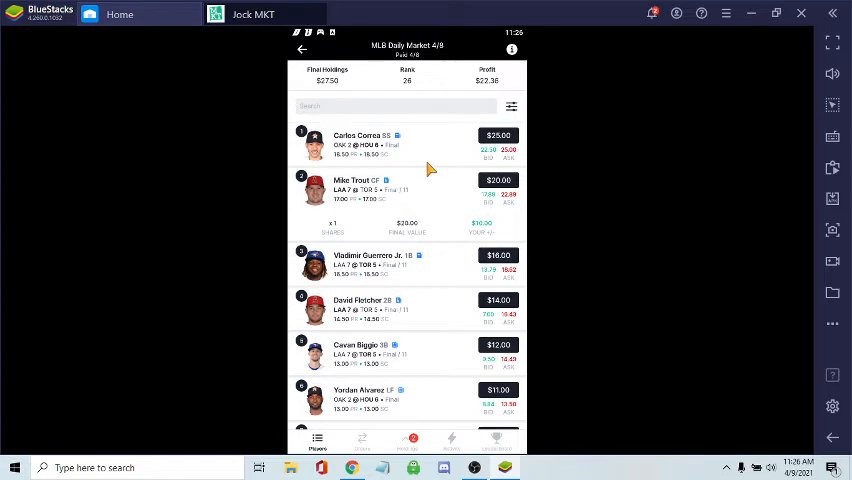
pyautogui.moveTo(469, 235)
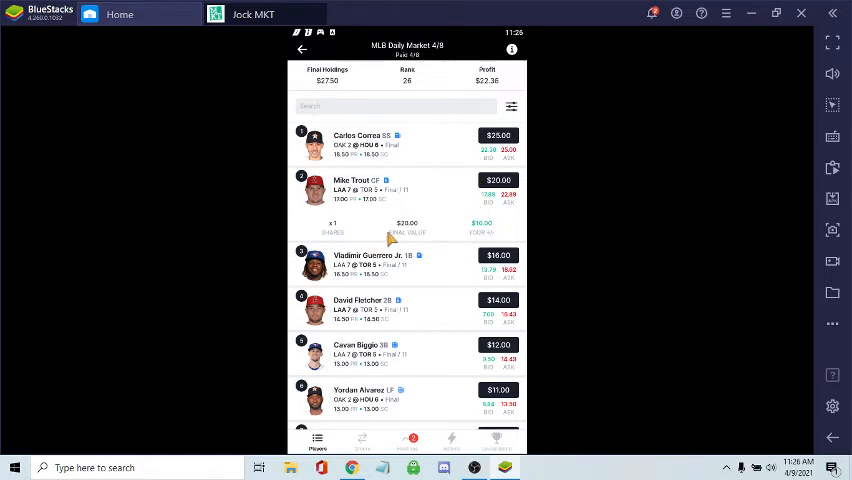
pyautogui.moveTo(425, 210)
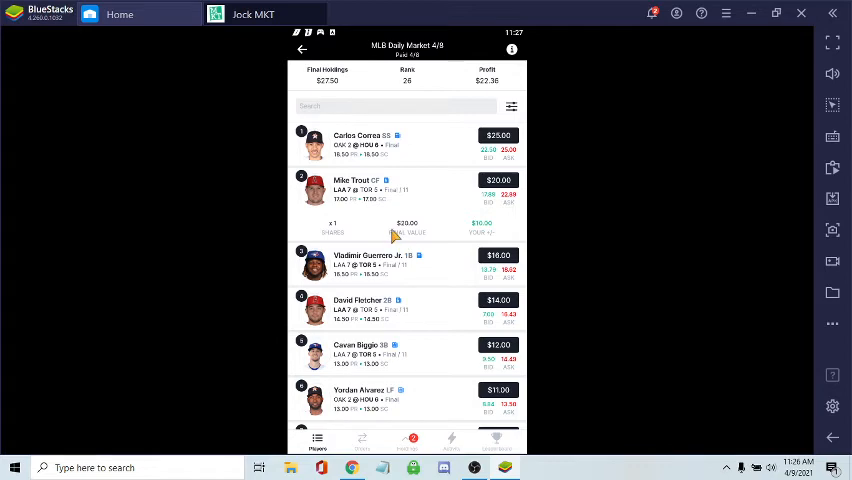
pyautogui.moveTo(452, 237)
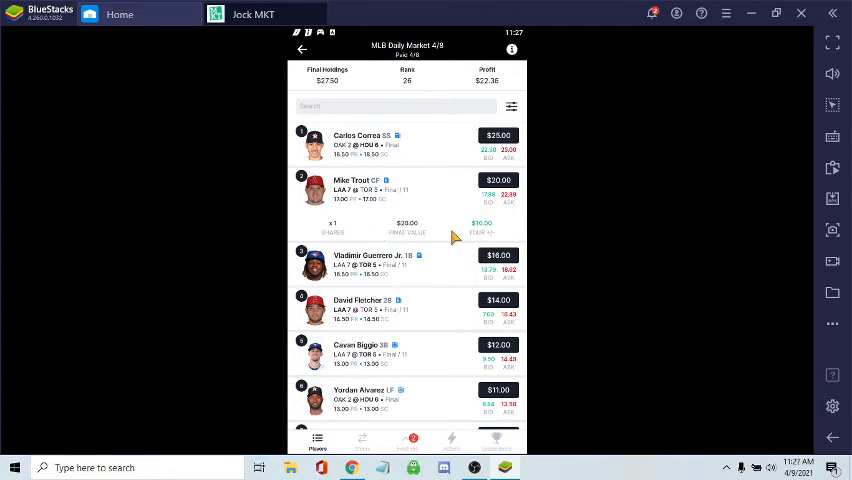
pyautogui.moveTo(477, 238)
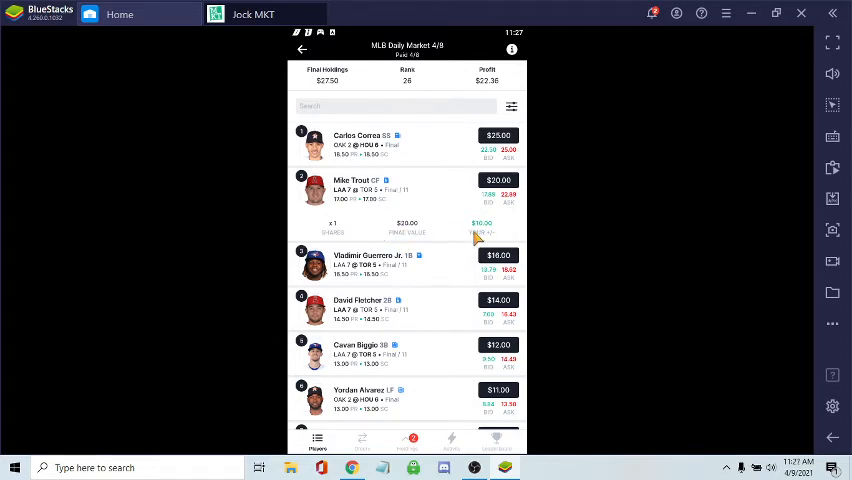
pyautogui.moveTo(418, 218)
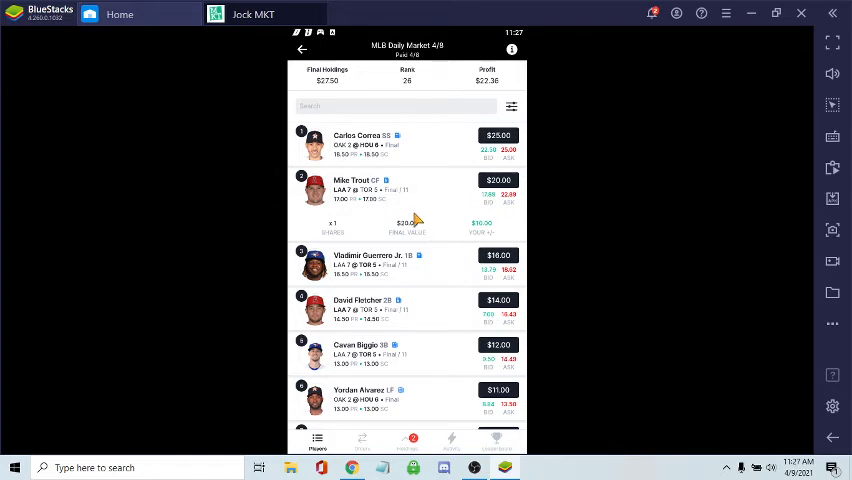
pyautogui.moveTo(408, 256)
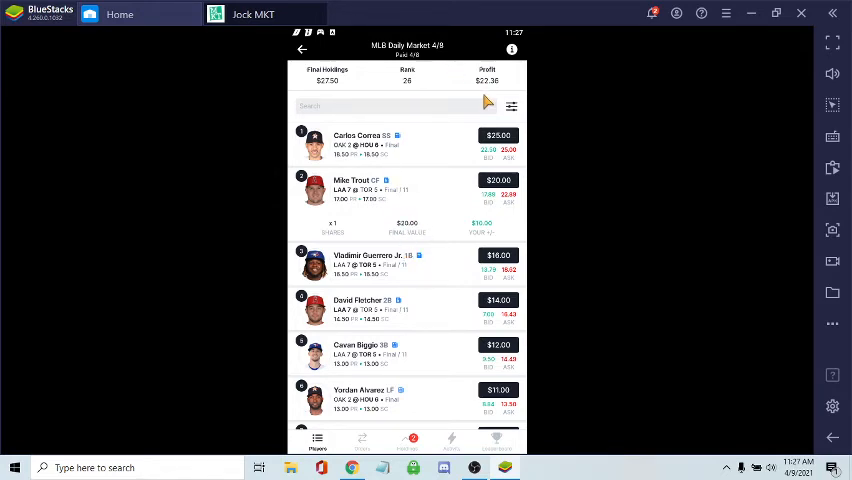
pyautogui.moveTo(418, 250)
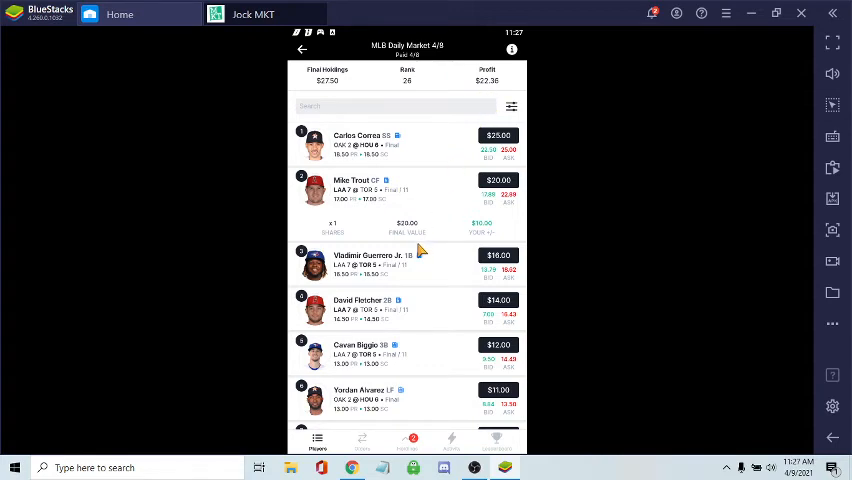
pyautogui.moveTo(418, 243)
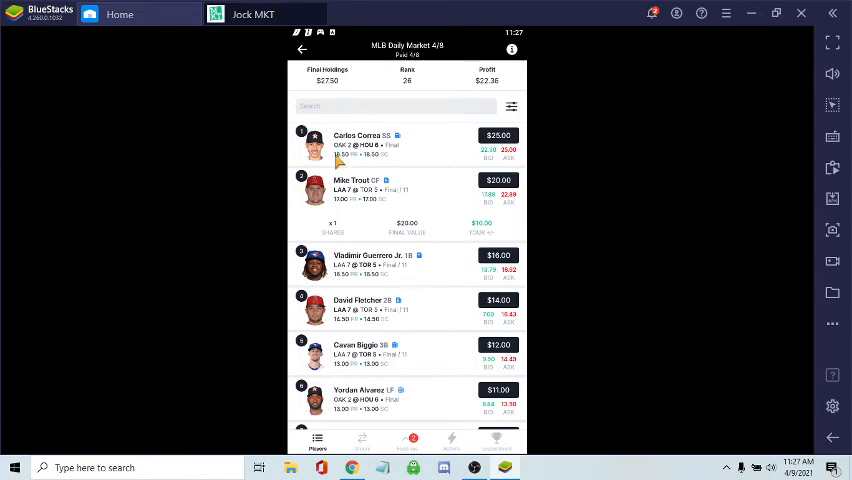
pyautogui.moveTo(393, 233)
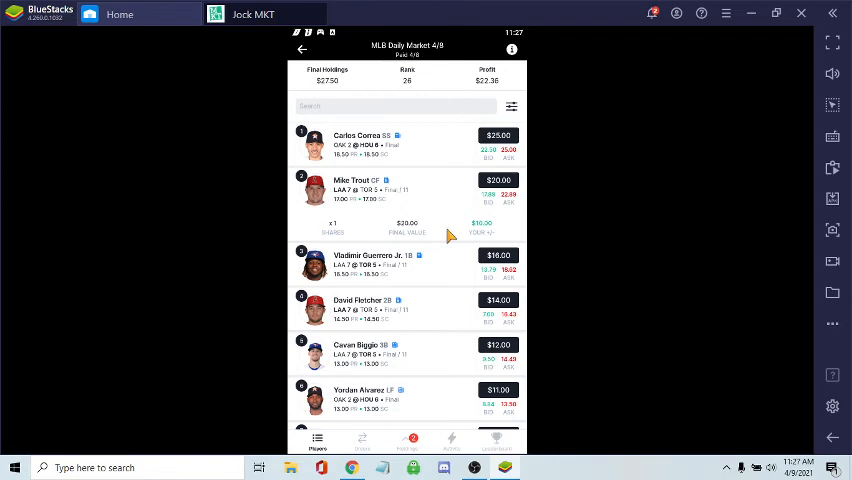
pyautogui.moveTo(480, 258)
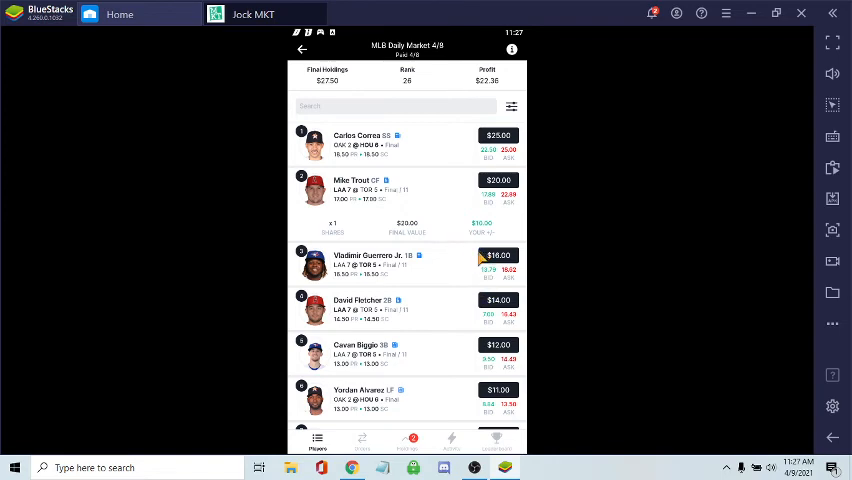